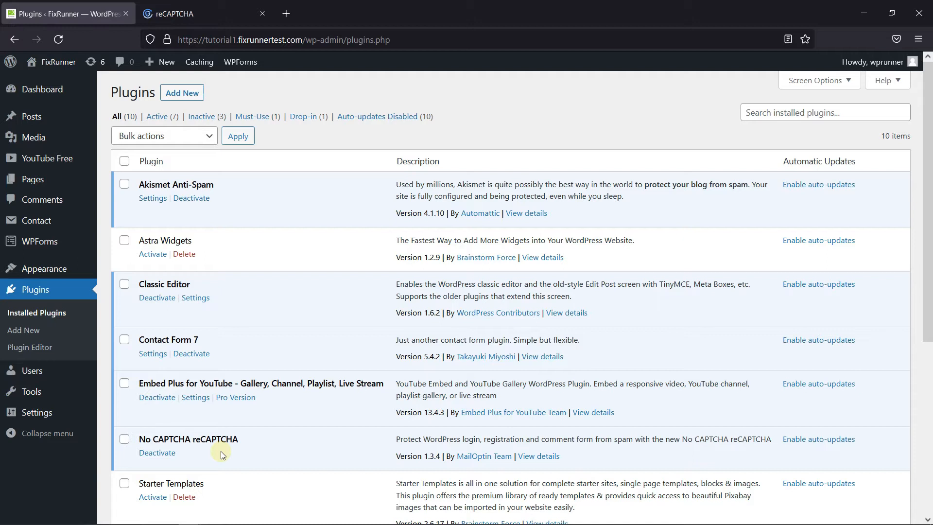
pyautogui.moveTo(95, 440)
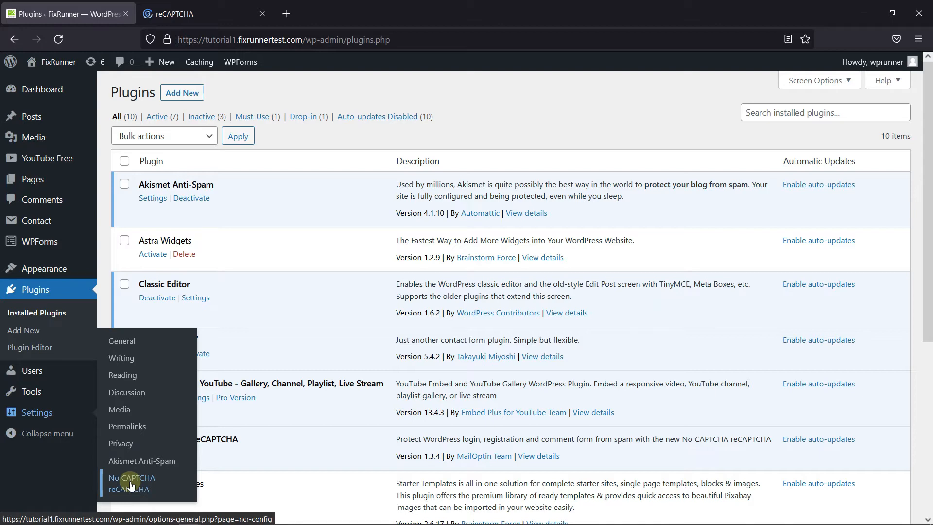
# Open the No CAPTCHA reCAPTCHA page under Settings in the admin sidebar.
pyautogui.click(132, 483)
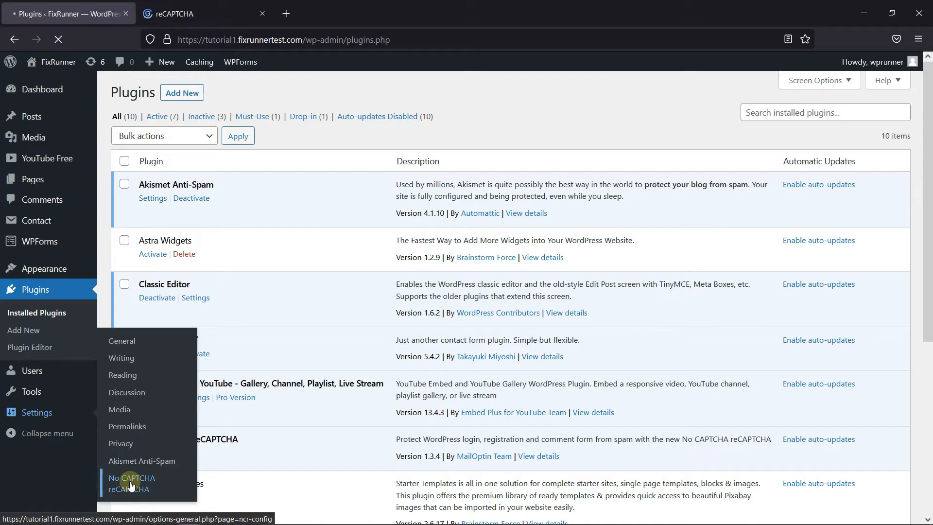
pyautogui.click(132, 483)
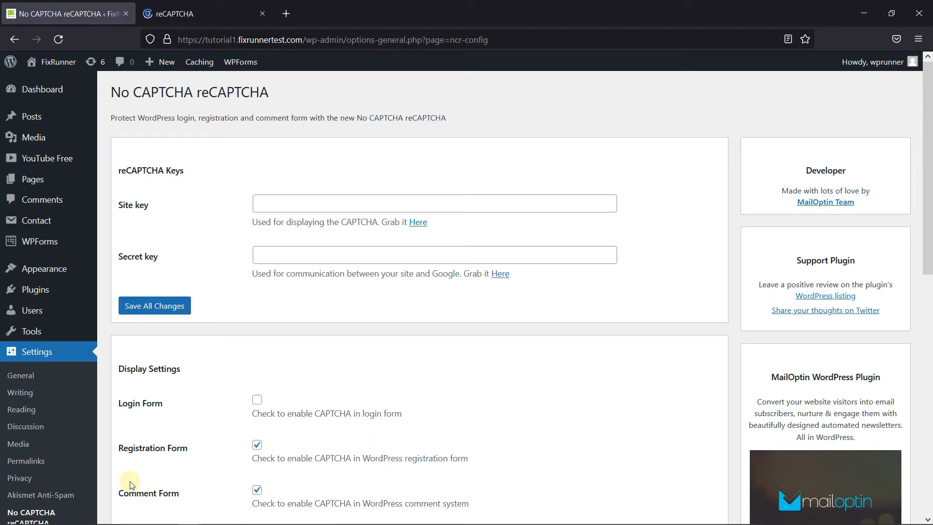
pyautogui.moveTo(161, 181)
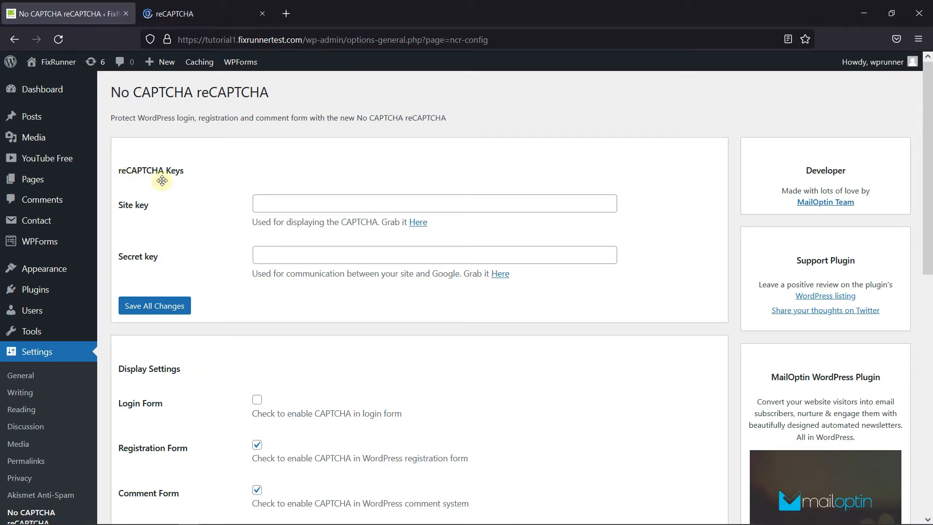
pyautogui.moveTo(190, 224)
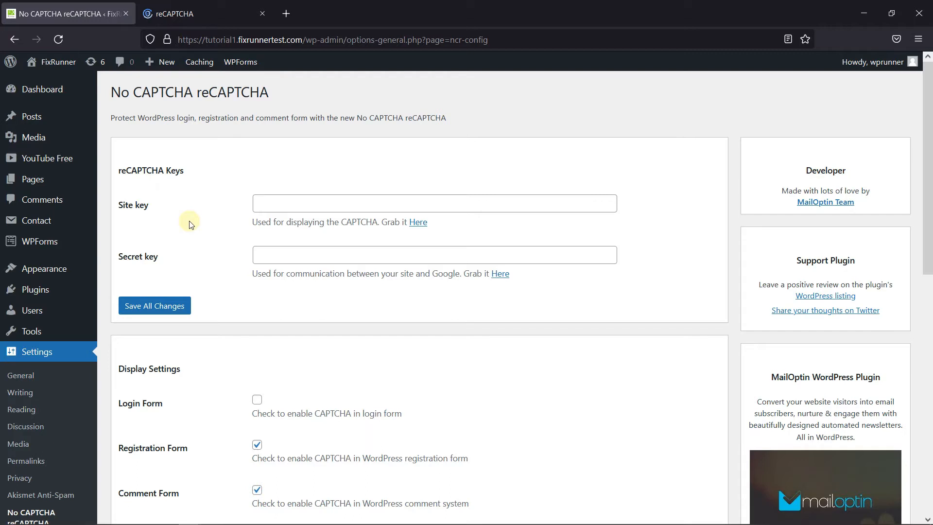
# Go to the reCAPTCHA browser tab and open the v3 Admin Console's site registration form.
pyautogui.click(196, 13)
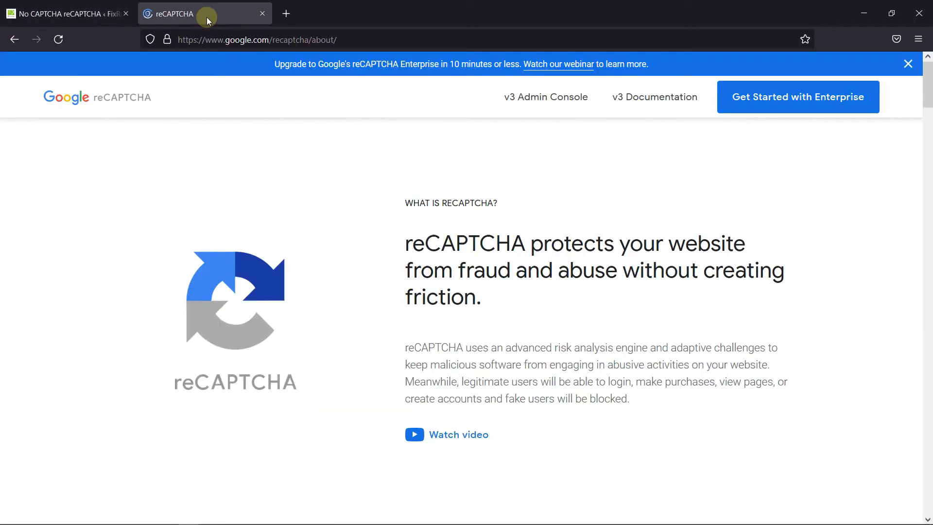
pyautogui.moveTo(275, 149)
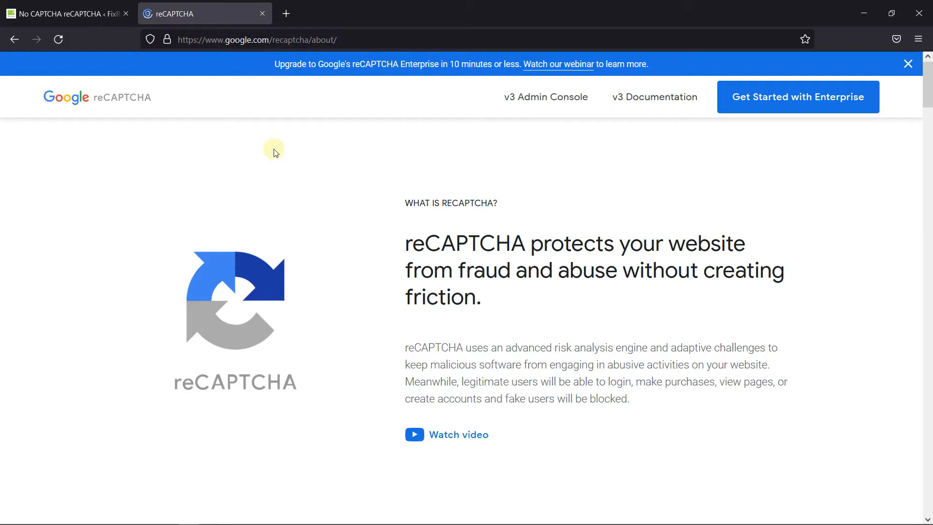
pyautogui.moveTo(545, 98)
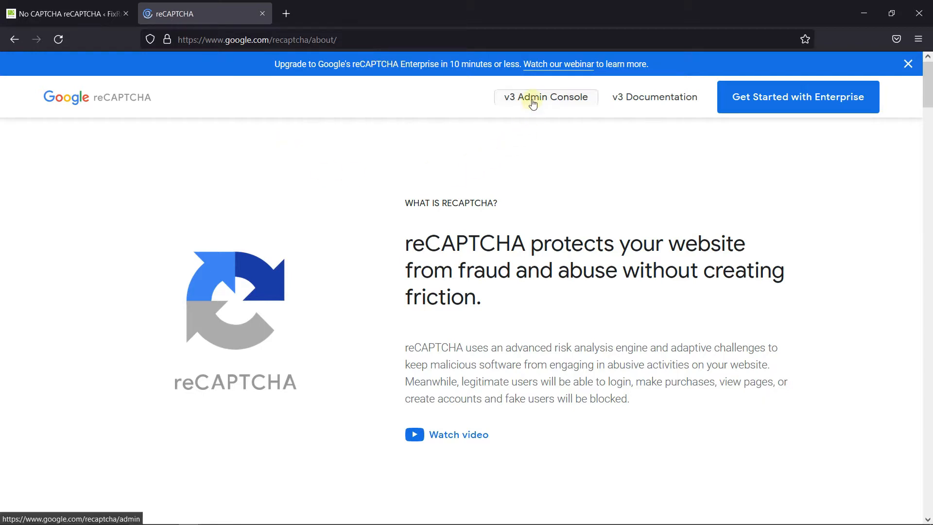
pyautogui.click(544, 97)
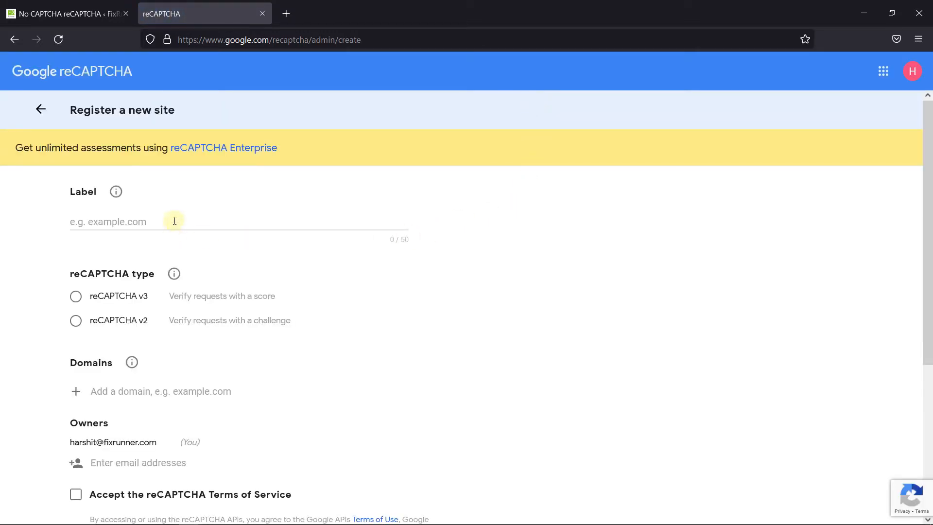
# Label the site 'tutorial1.fixrunnertest' and choose reCAPTCHA v2 'I'm not a robot' checkbox.
pyautogui.write('tutorial1.fix')
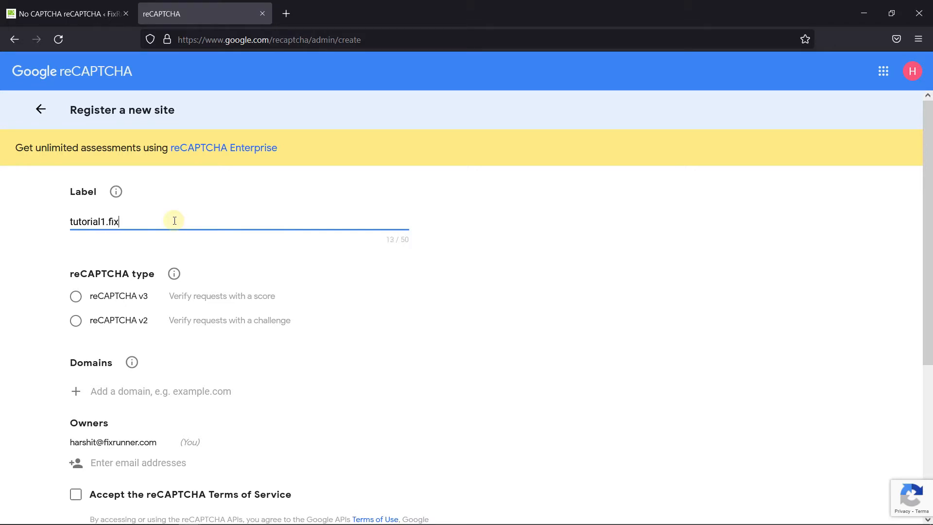
pyautogui.write('runnerts')
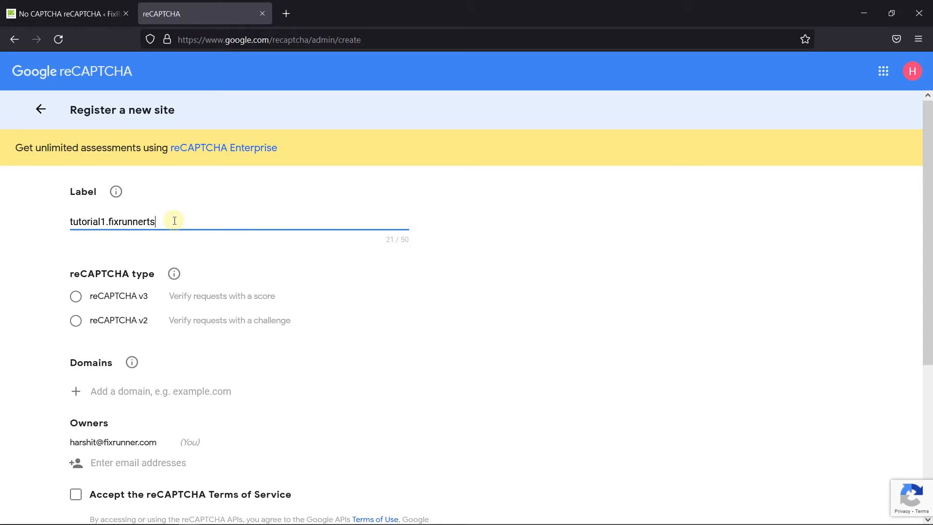
pyautogui.write('est')
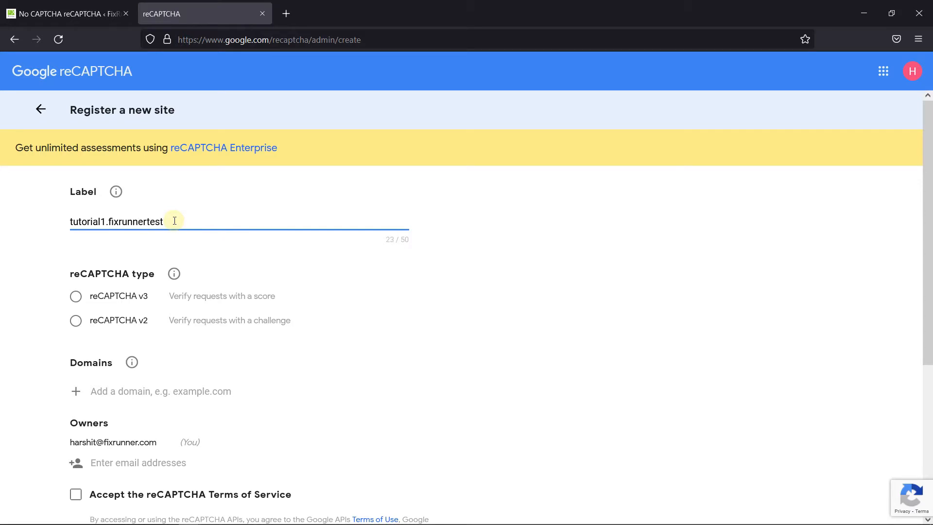
pyautogui.click(75, 320)
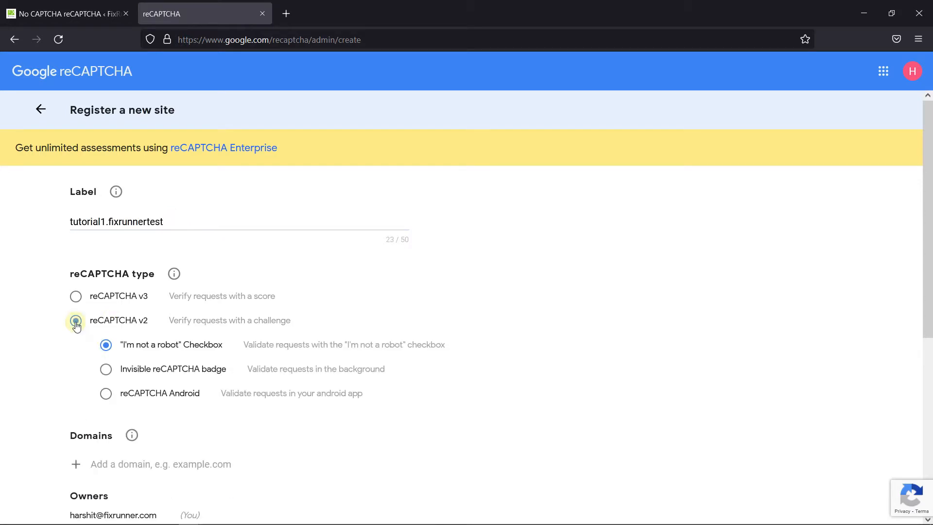
pyautogui.click(76, 320)
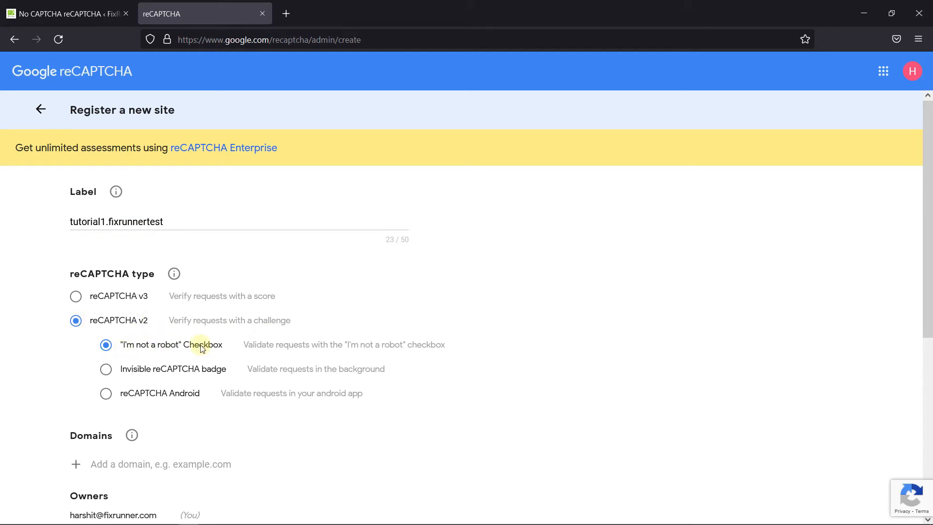
pyautogui.moveTo(260, 339)
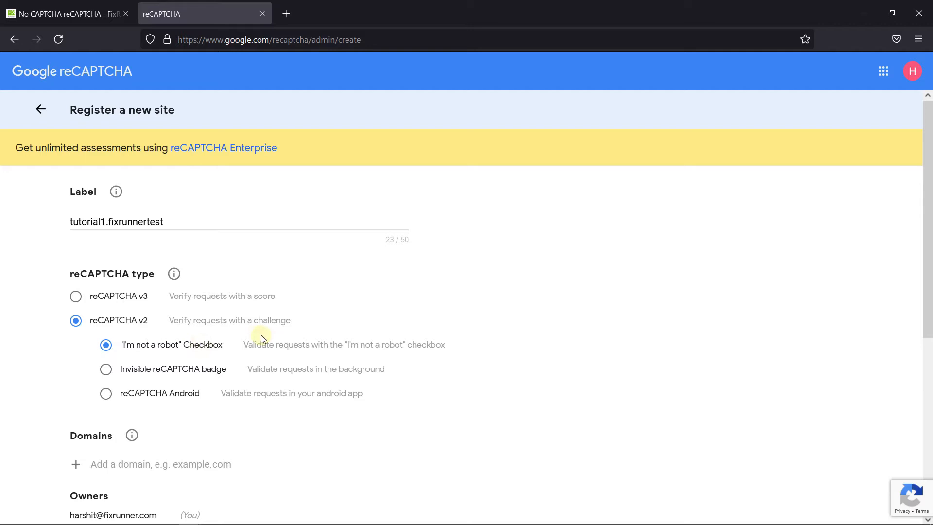
# Add domain tutorial1.fixrunnertest.com and accept the reCAPTCHA Terms of Service.
pyautogui.scroll(-3)
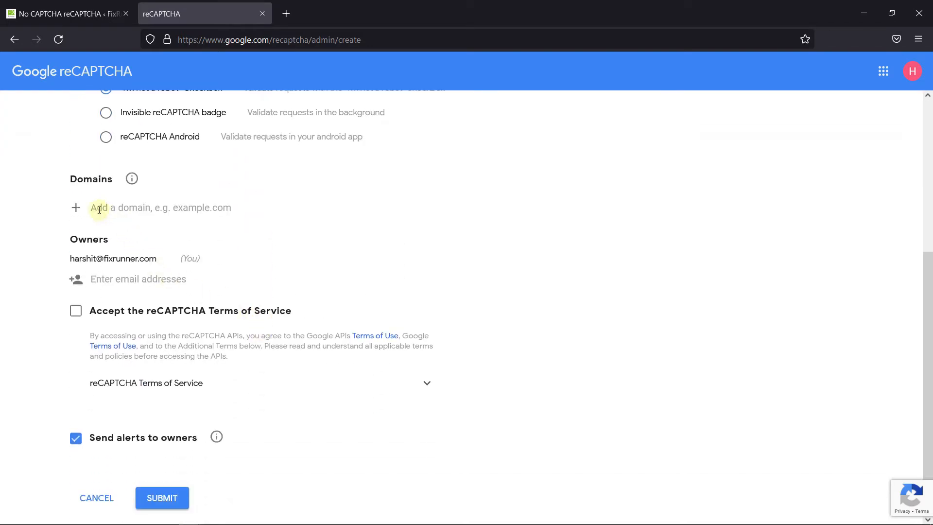
pyautogui.write('tutorial1.f')
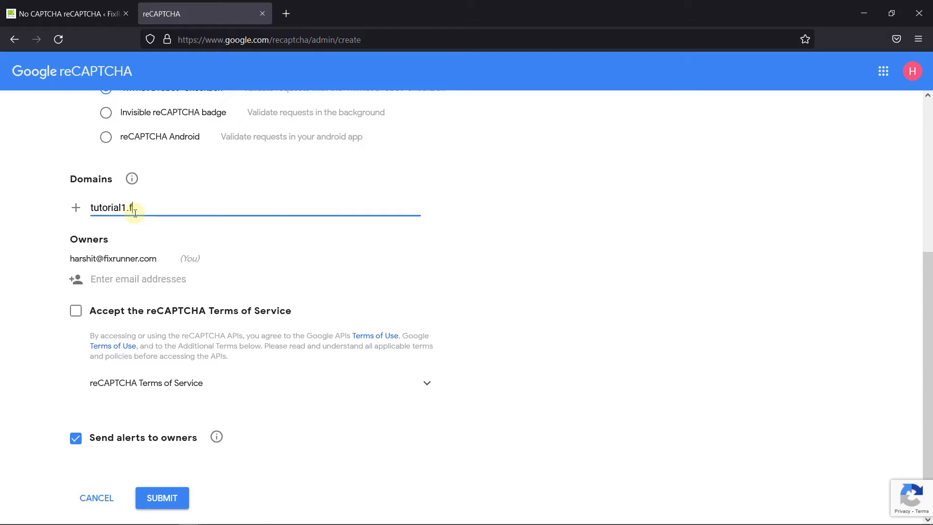
pyautogui.write('ixrunnert')
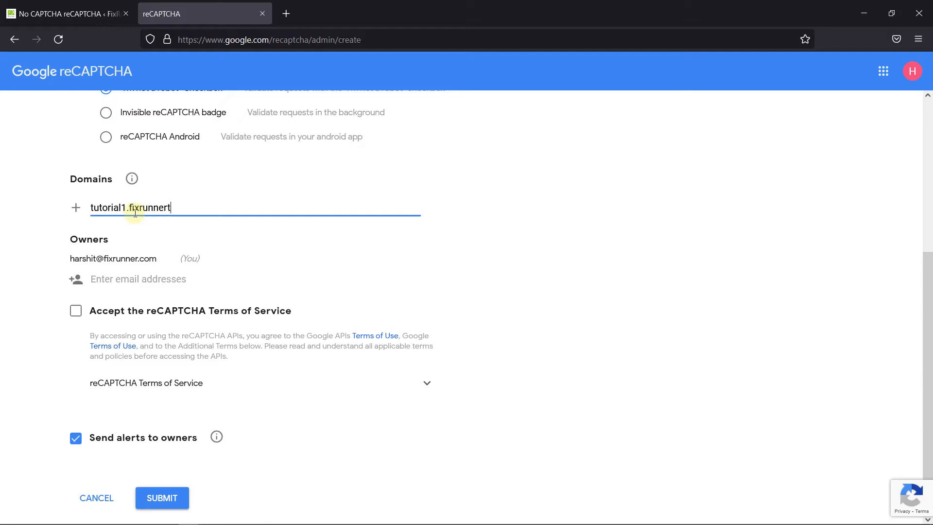
pyautogui.write('est.com')
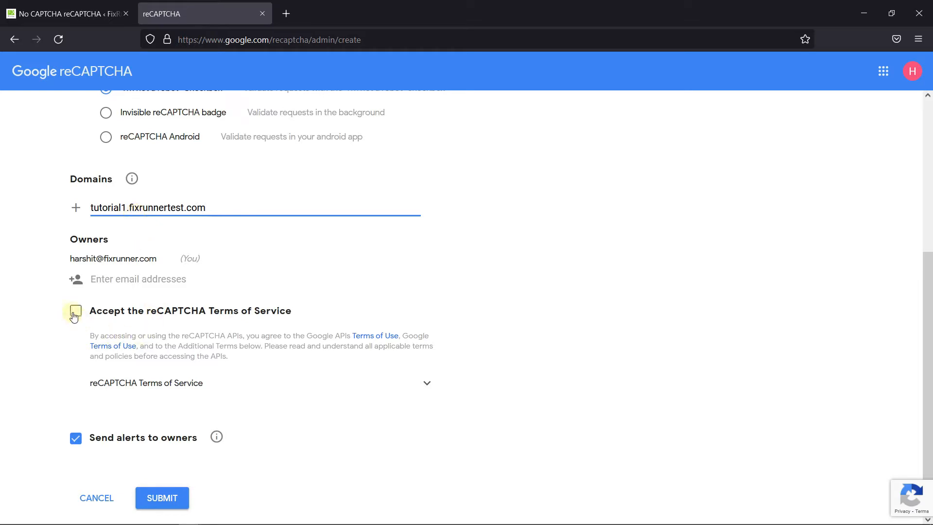
pyautogui.click(76, 312)
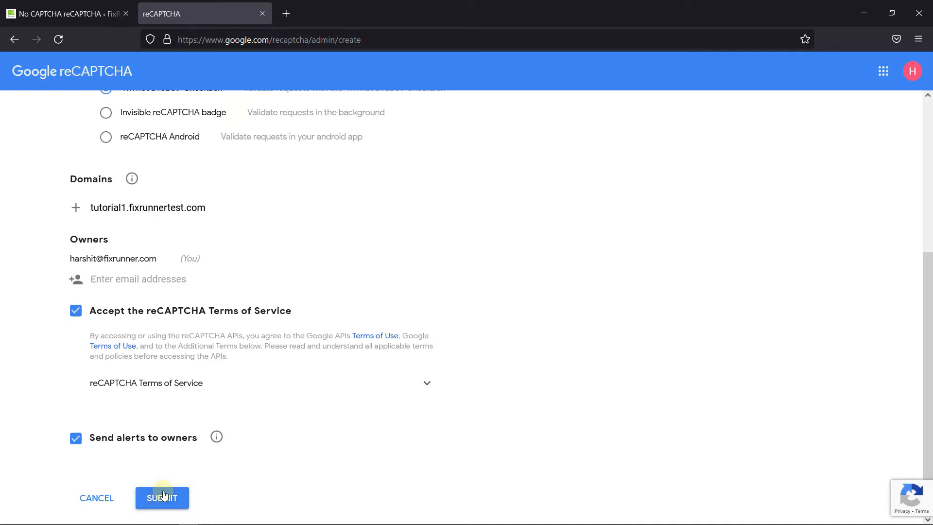
# Submit the registration and copy the issued site key.
pyautogui.click(161, 497)
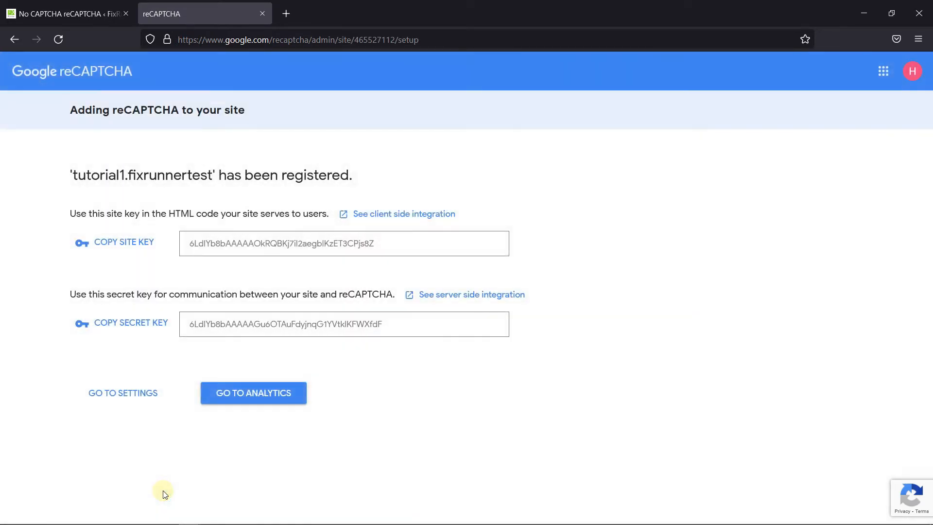
pyautogui.moveTo(189, 411)
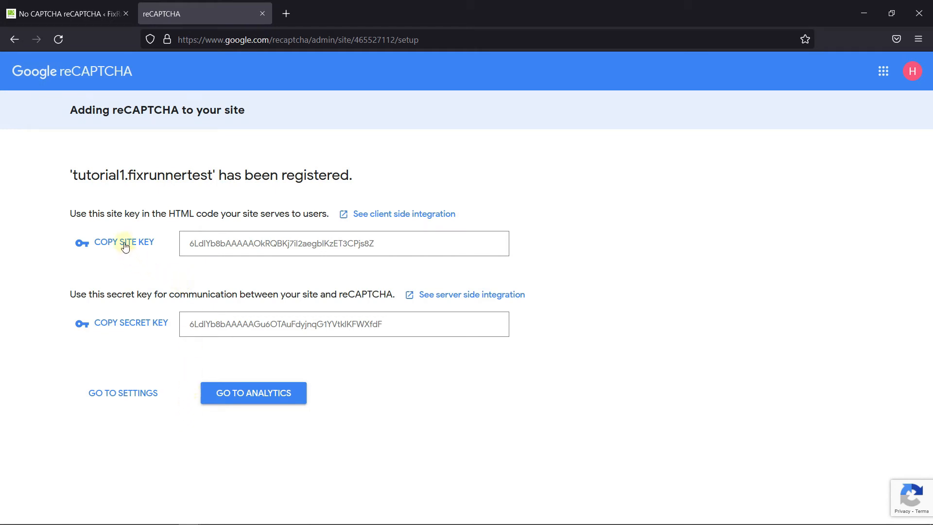
pyautogui.click(65, 13)
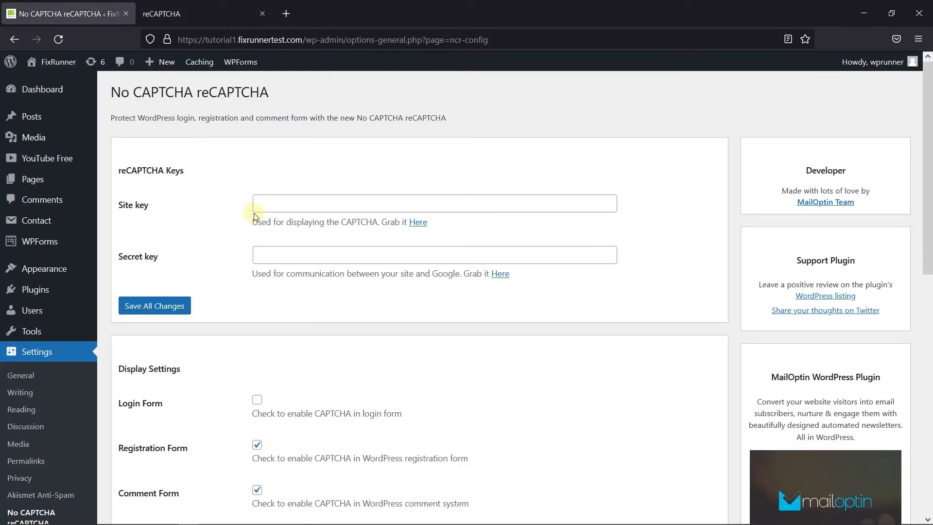
pyautogui.click(199, 14)
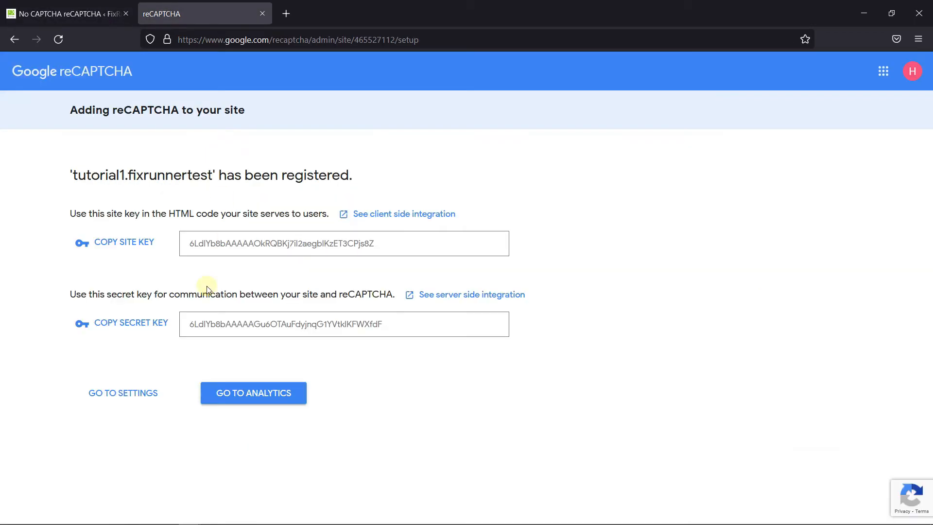
pyautogui.click(66, 13)
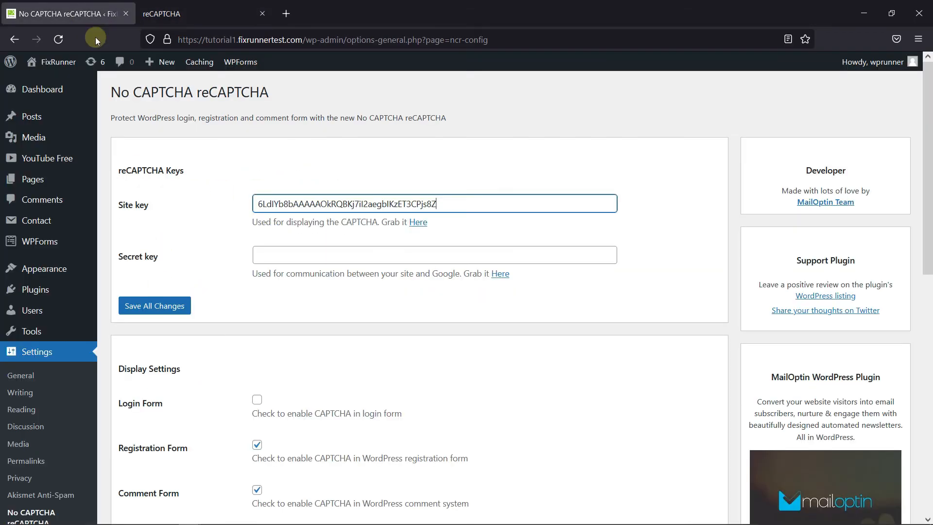
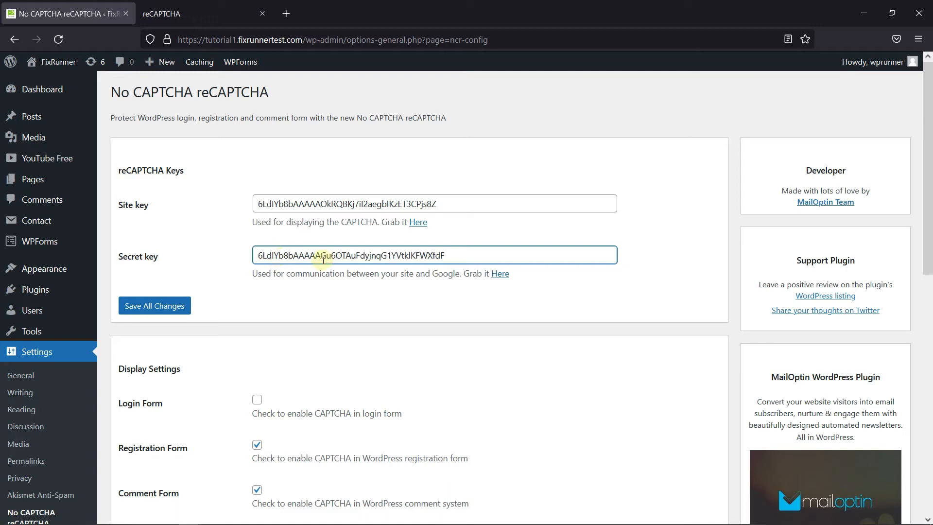
pyautogui.click(154, 305)
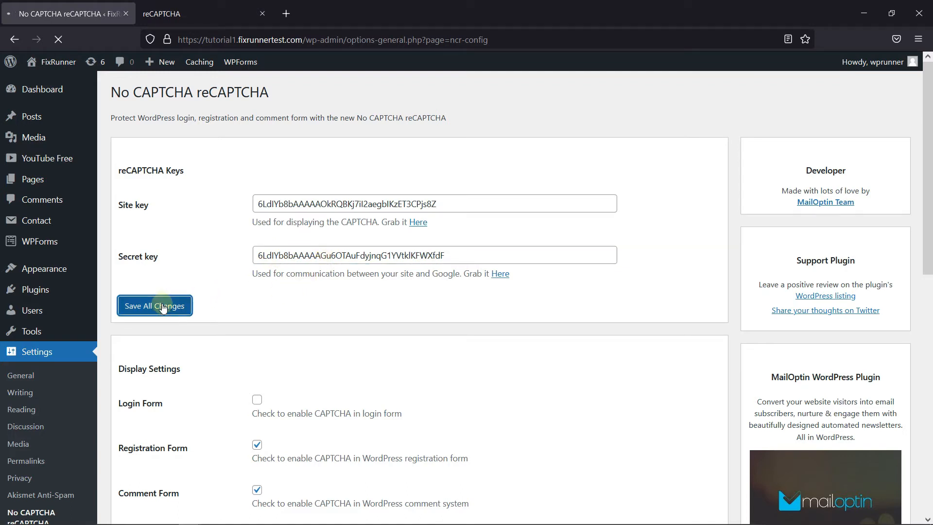
pyautogui.click(154, 306)
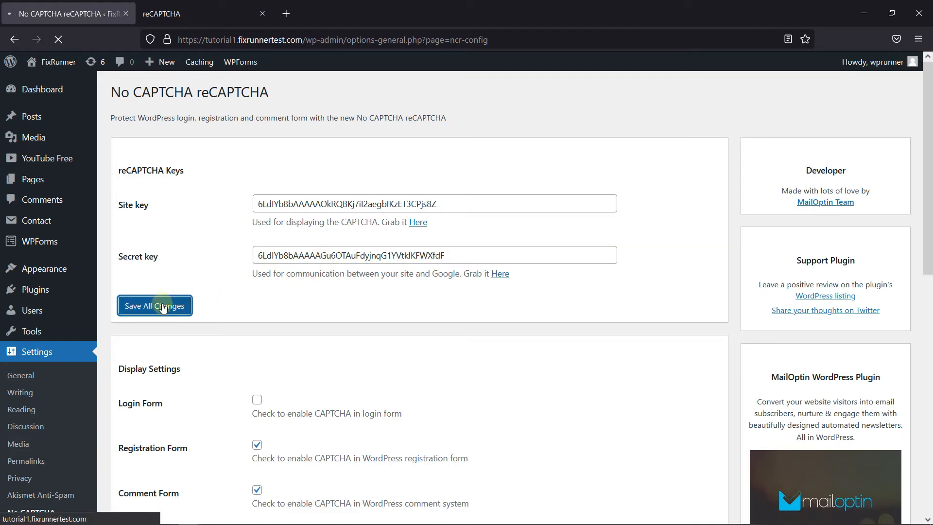
pyautogui.click(154, 306)
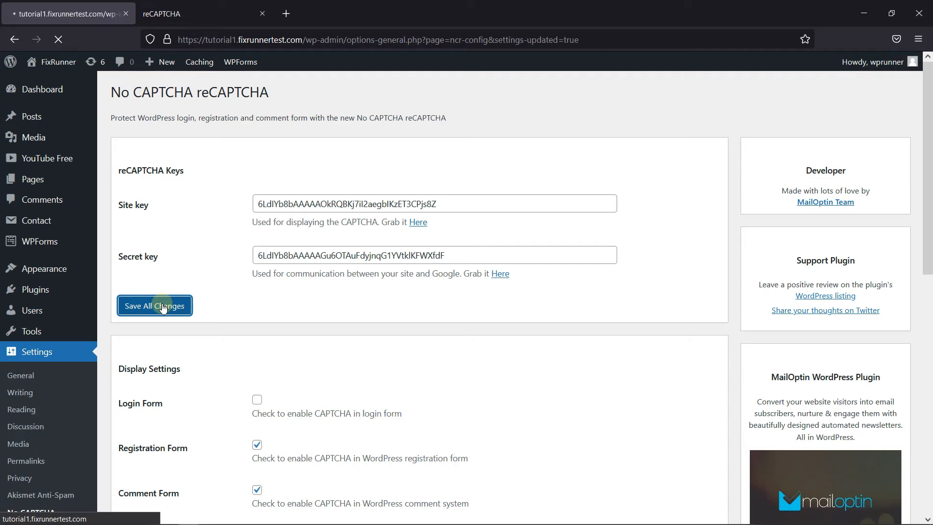
pyautogui.click(155, 306)
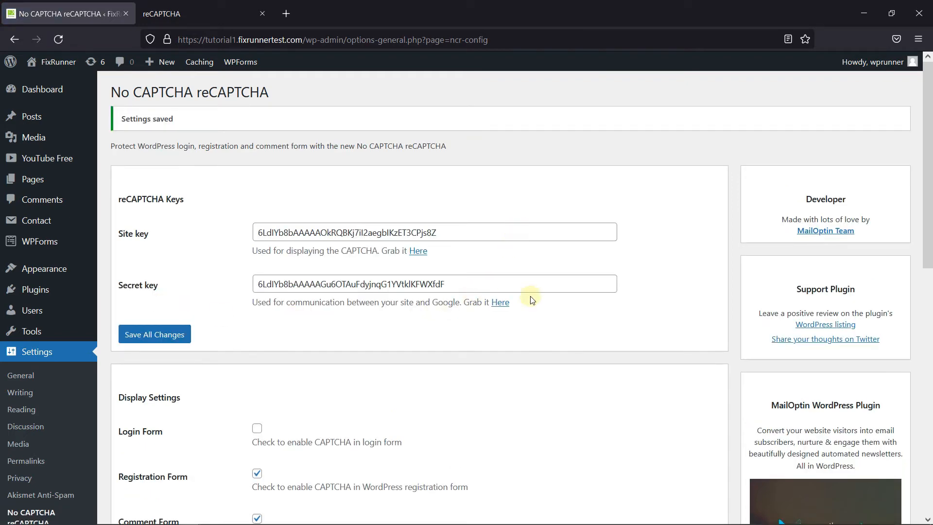
# Untick Registration Form in Display Settings, keep Comment Form, and save all changes.
pyautogui.scroll(-3)
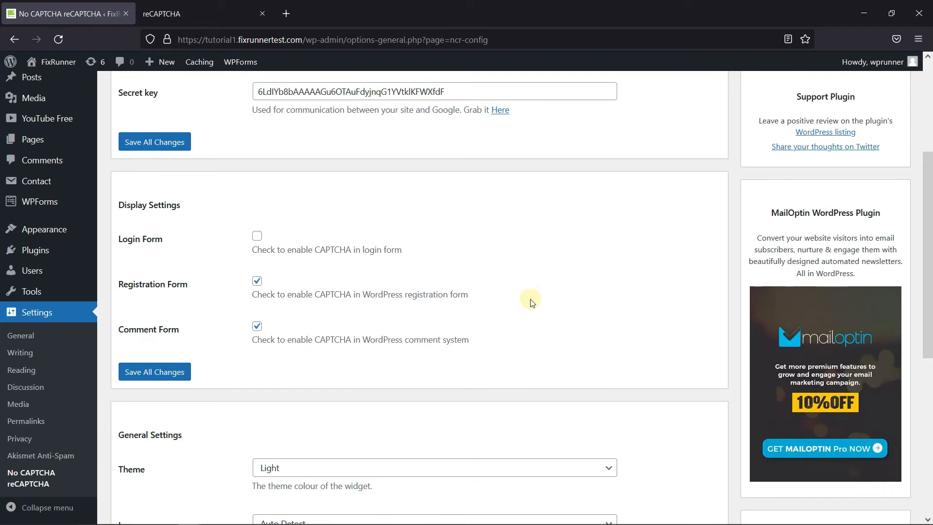
pyautogui.moveTo(154, 287)
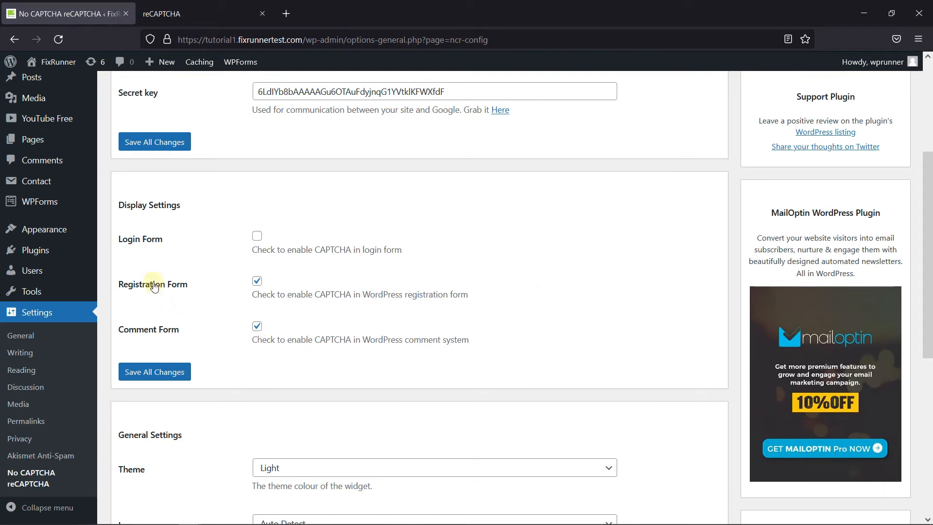
pyautogui.moveTo(142, 338)
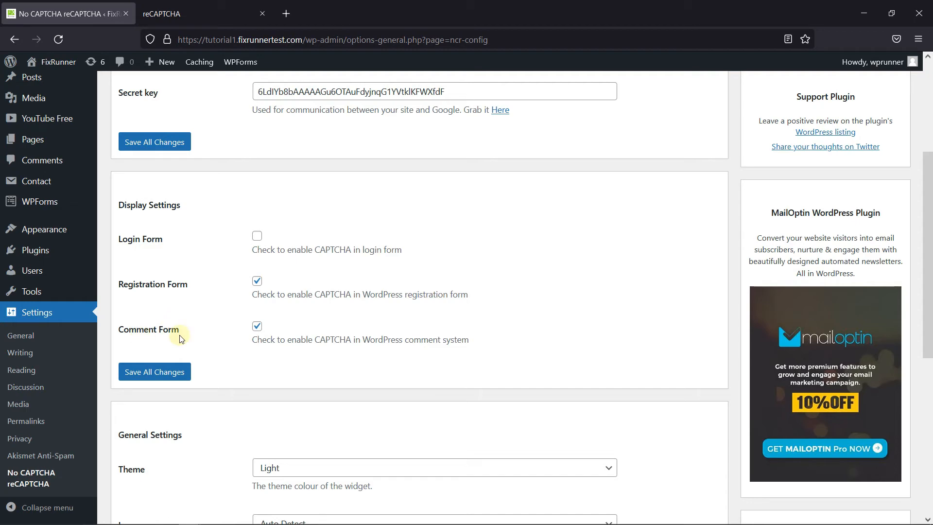
pyautogui.click(257, 280)
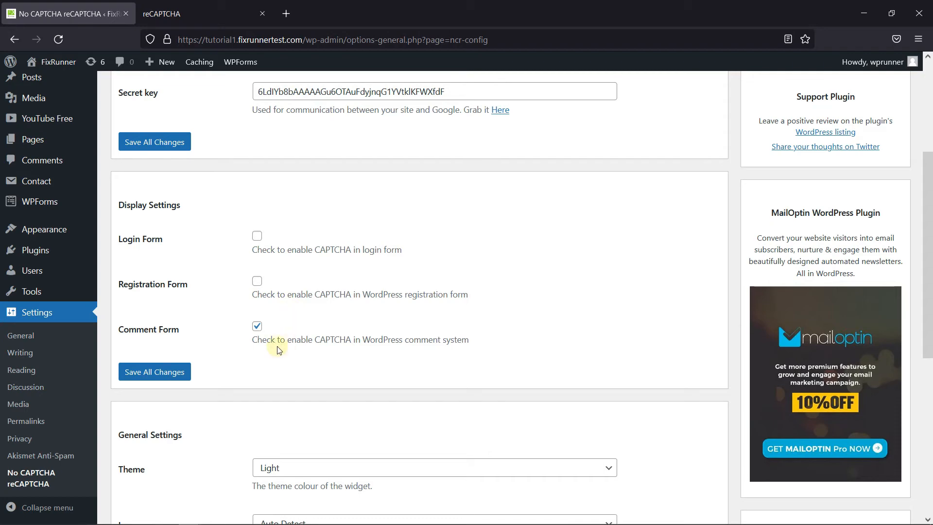
pyautogui.click(154, 371)
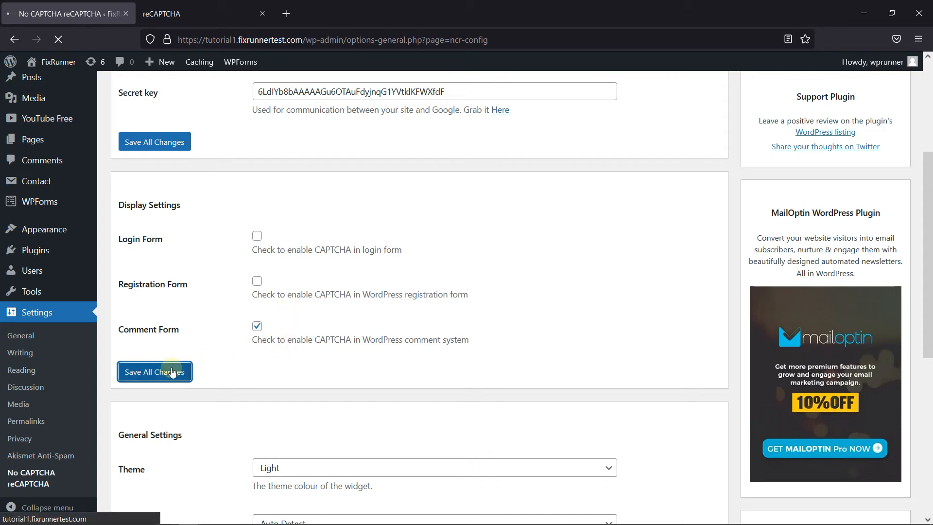
pyautogui.click(154, 371)
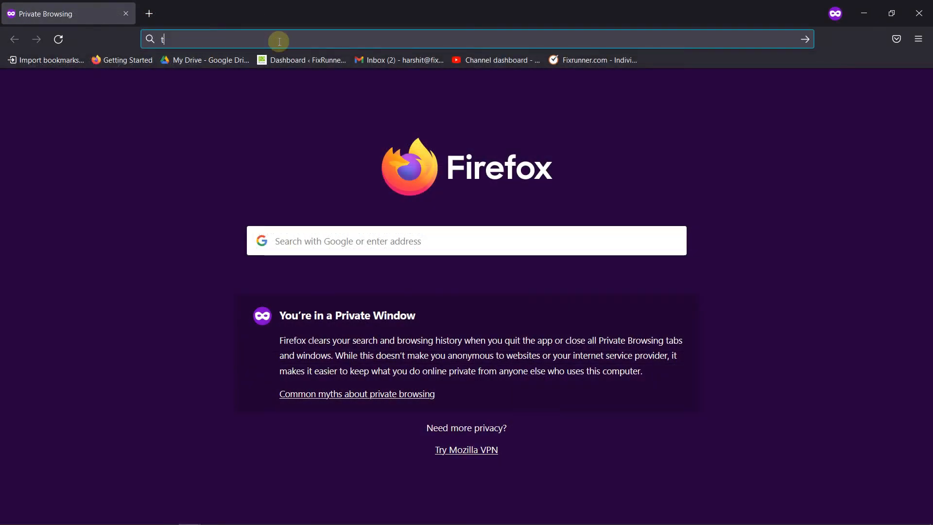
pyautogui.write('https://tutorial1.fixrunnertest.com/using-facebook-debugger-to-fix-image-issues-in-shared-posts/')
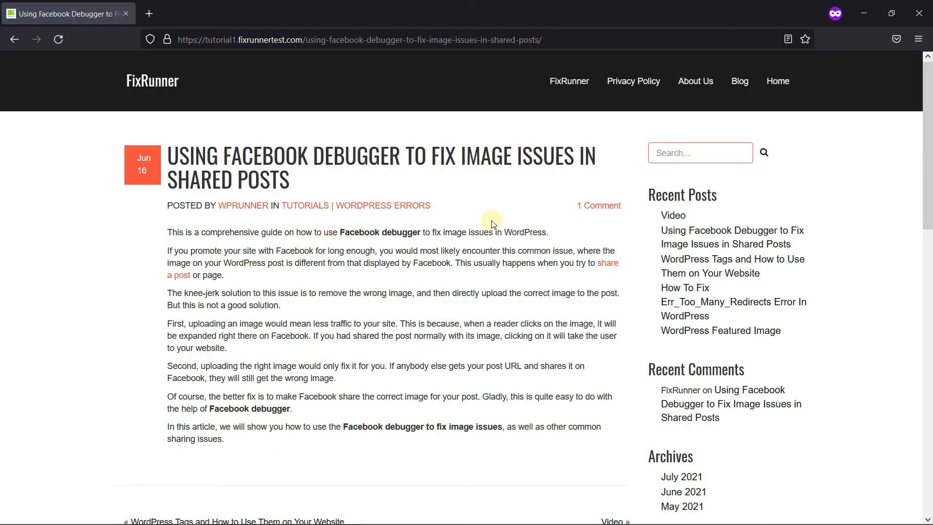
pyautogui.scroll(-3)
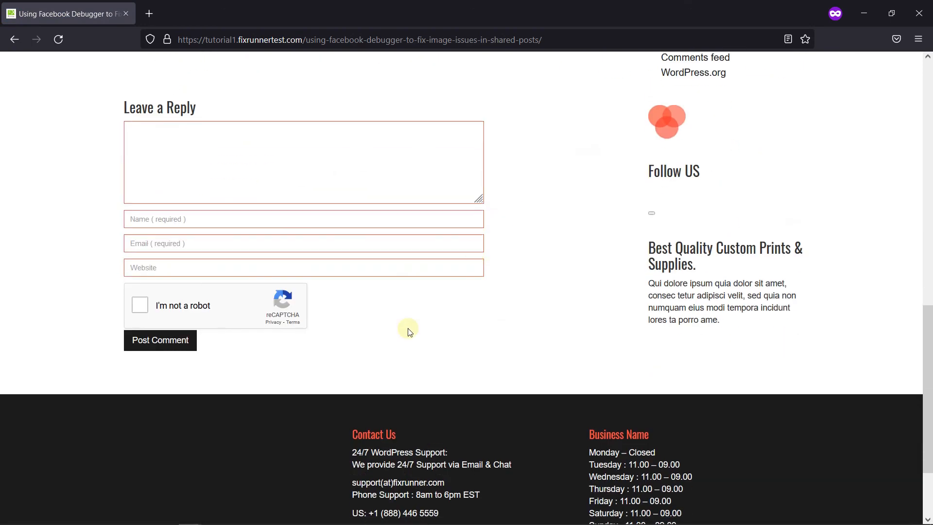